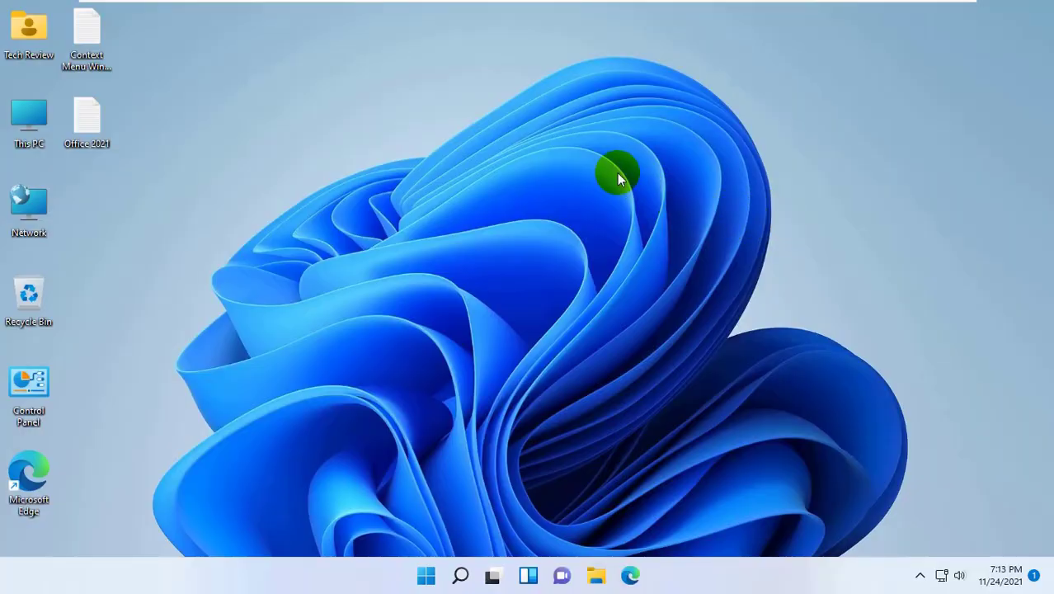
pyautogui.moveTo(625, 169)
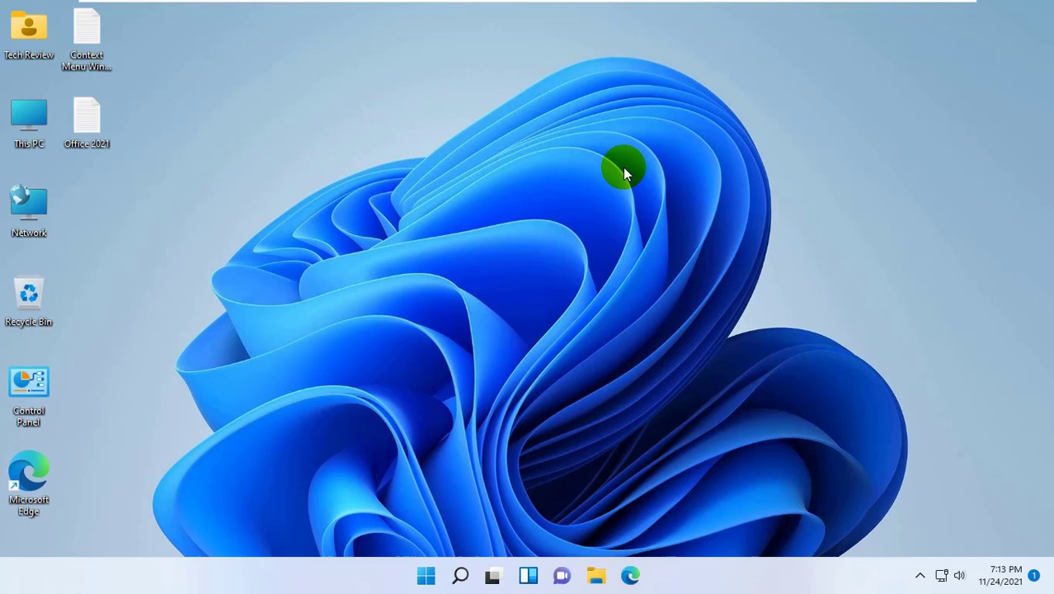
# Refresh the desktop twice from its right-click menu
pyautogui.rightClick(625, 169)
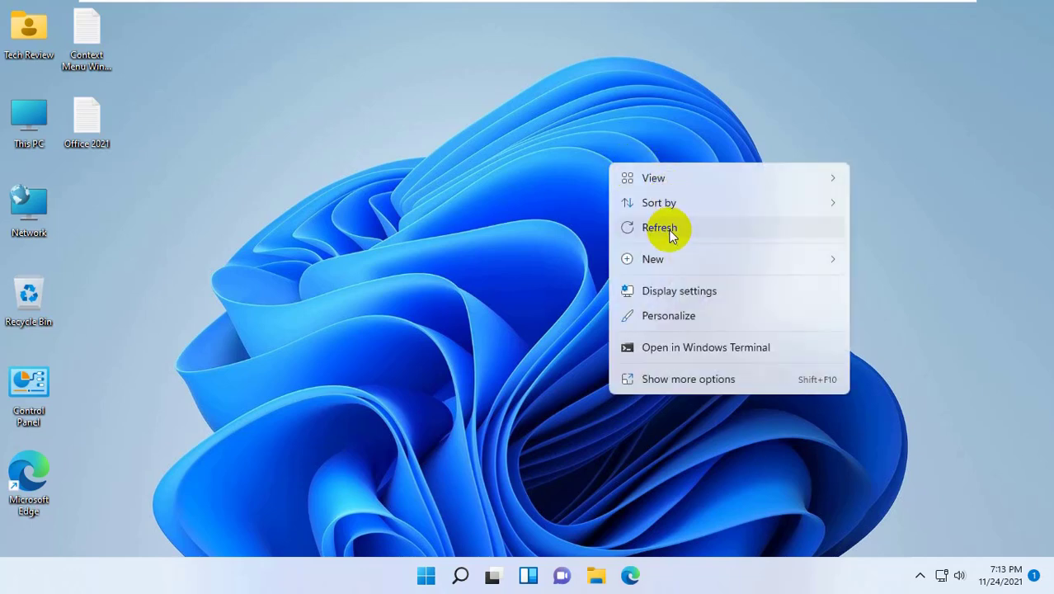
pyautogui.click(659, 227)
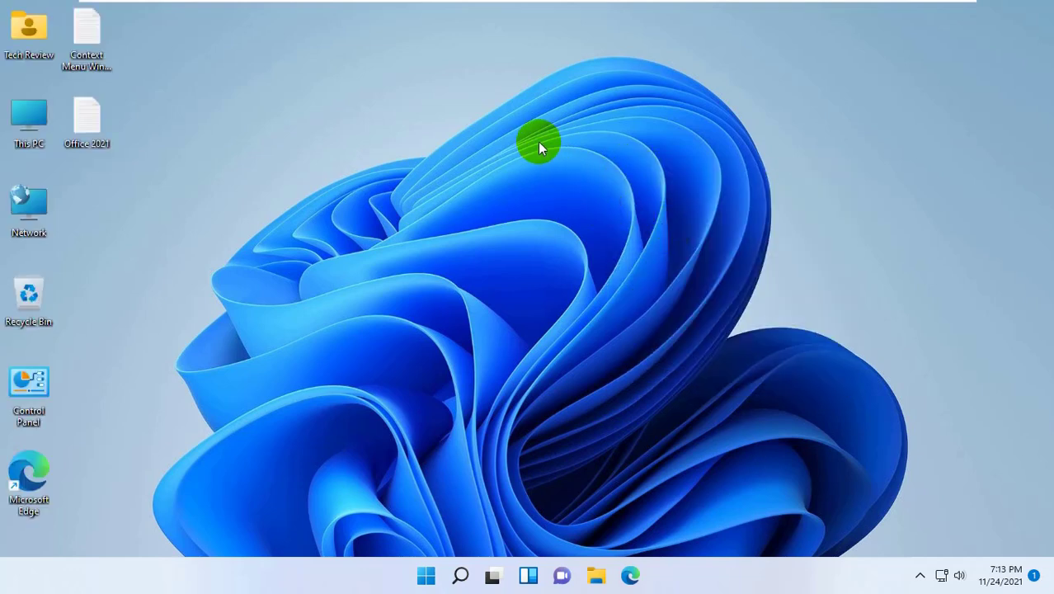
pyautogui.rightClick(540, 144)
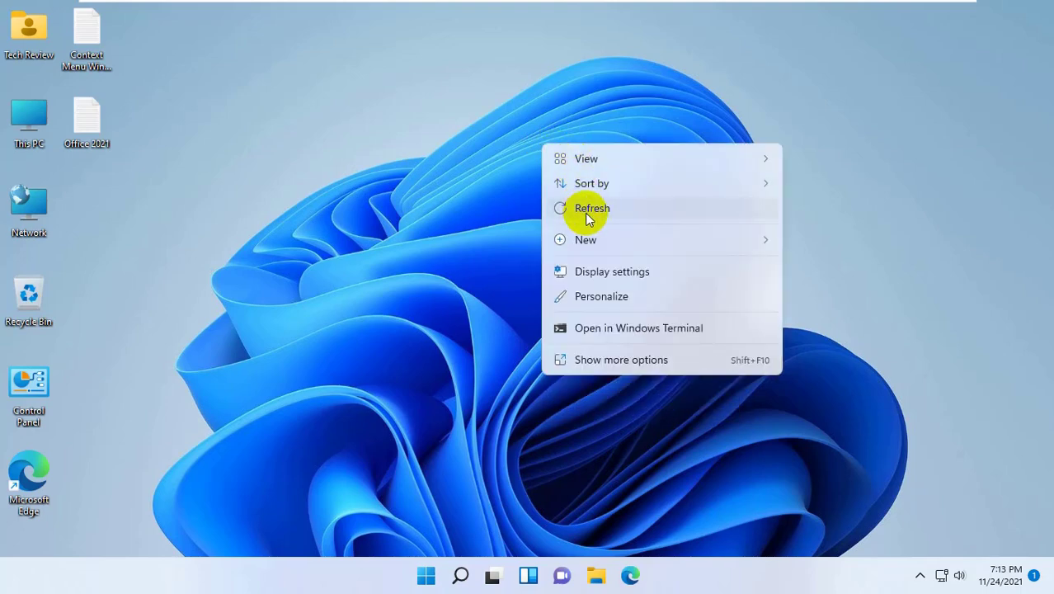
pyautogui.click(592, 208)
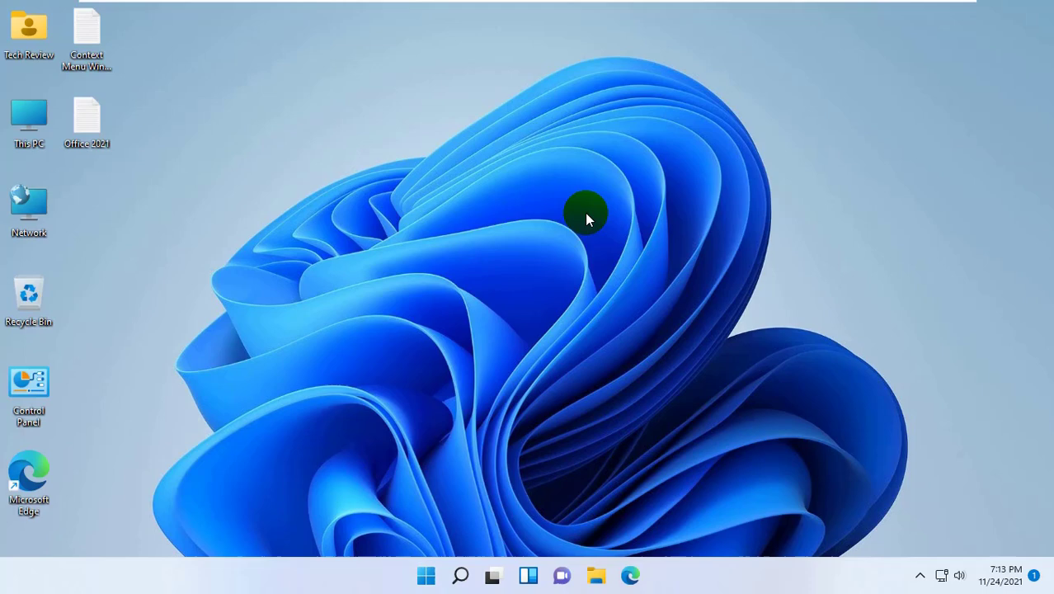
# Launch Run from Start search and open %localappdata% in File Explorer
pyautogui.click(427, 575)
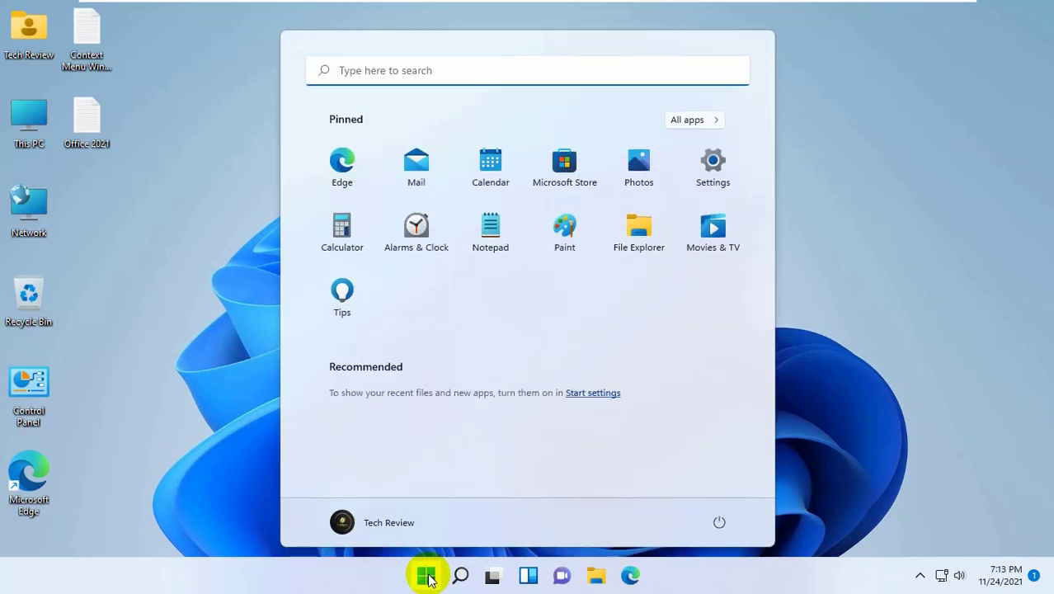
pyautogui.write('run')
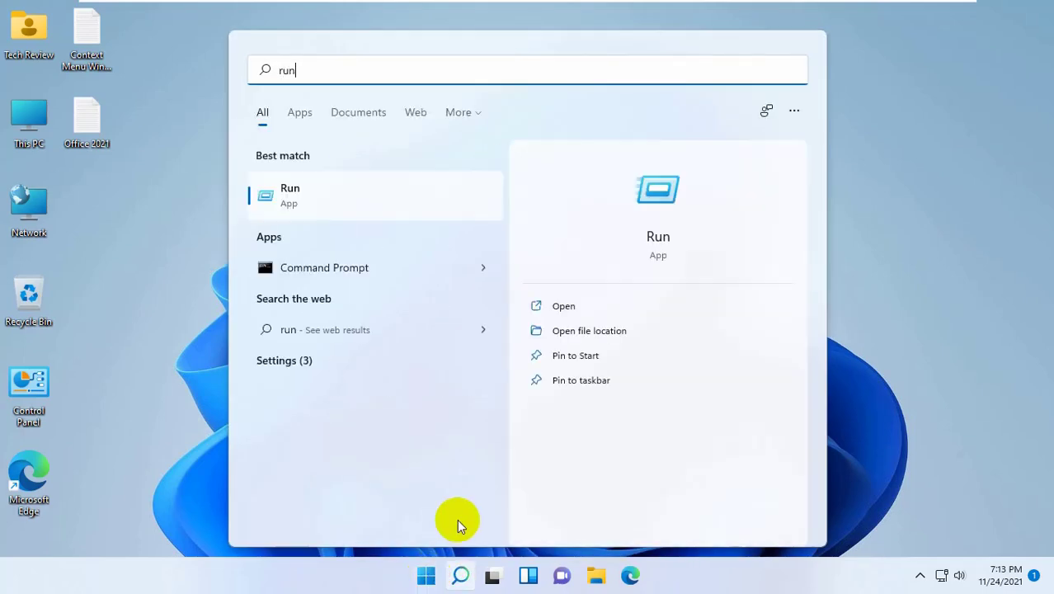
pyautogui.moveTo(295, 198)
pyautogui.write('%lo')
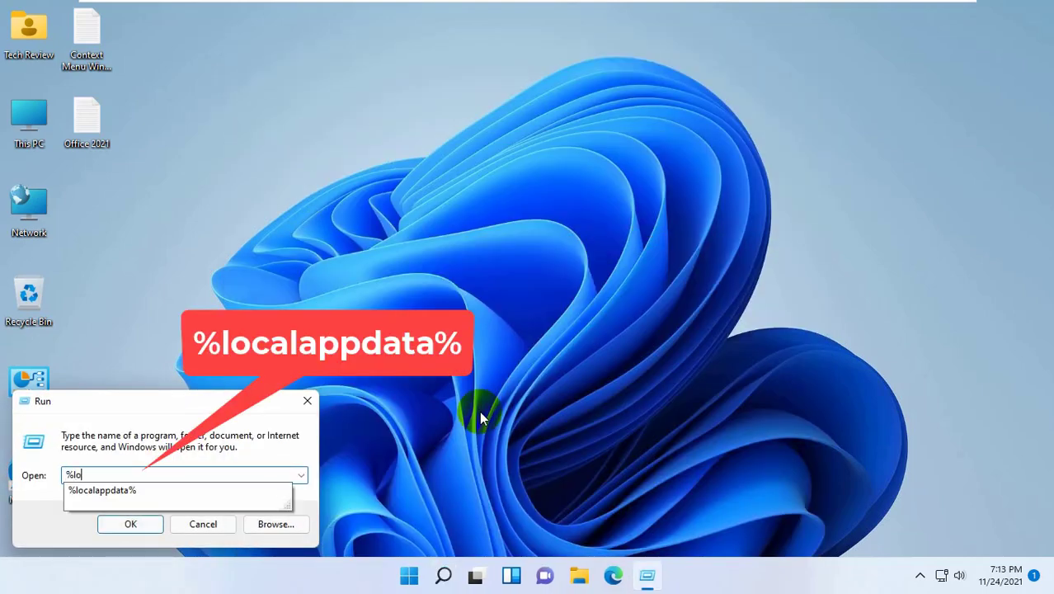
pyautogui.write('calapp')
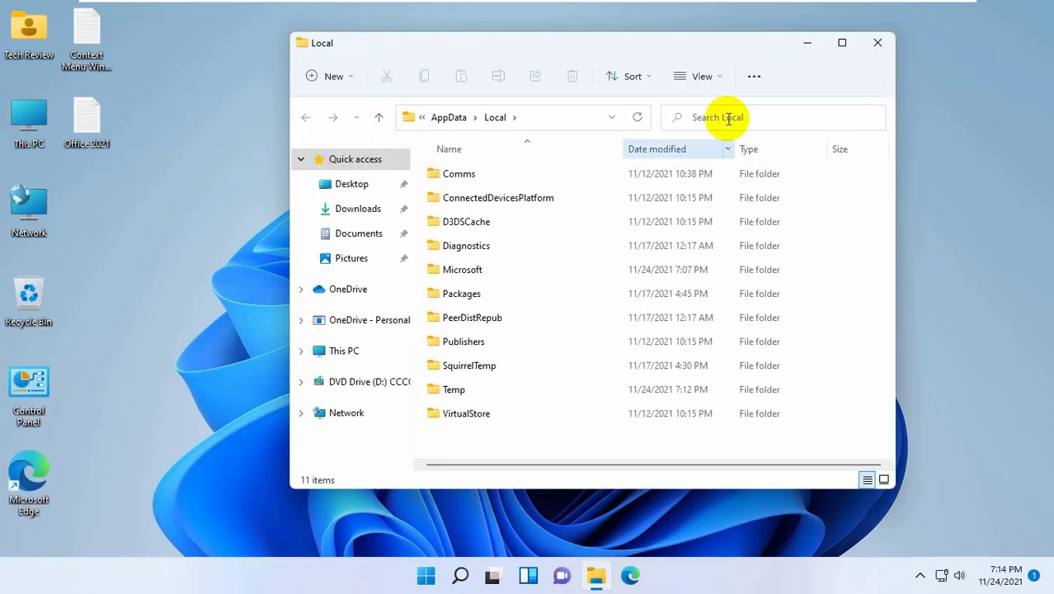
# Open Folder Options for the Local folder via the See more menu
pyautogui.click(753, 76)
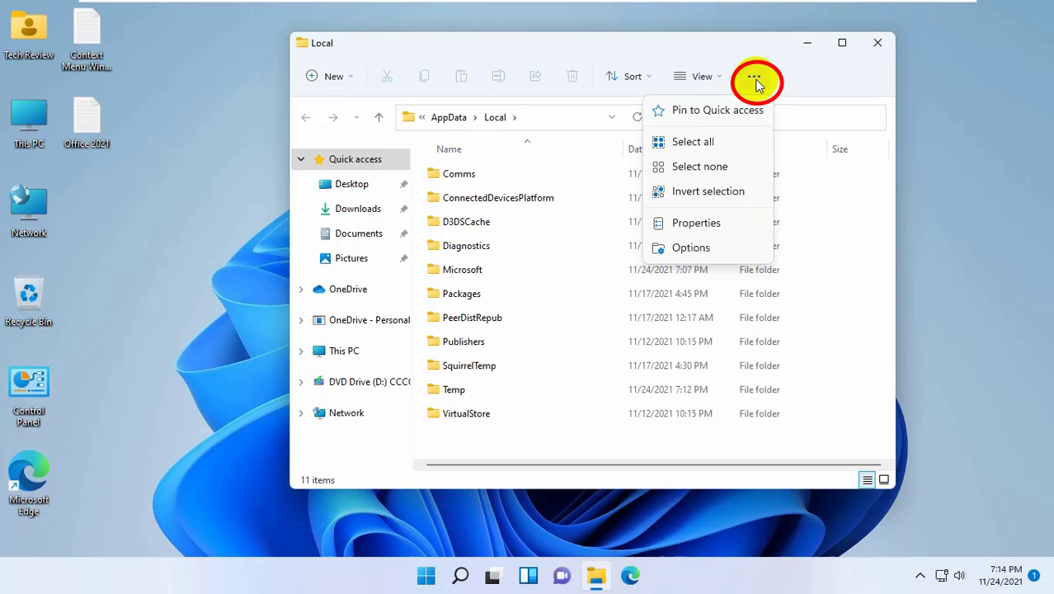
pyautogui.moveTo(690, 248)
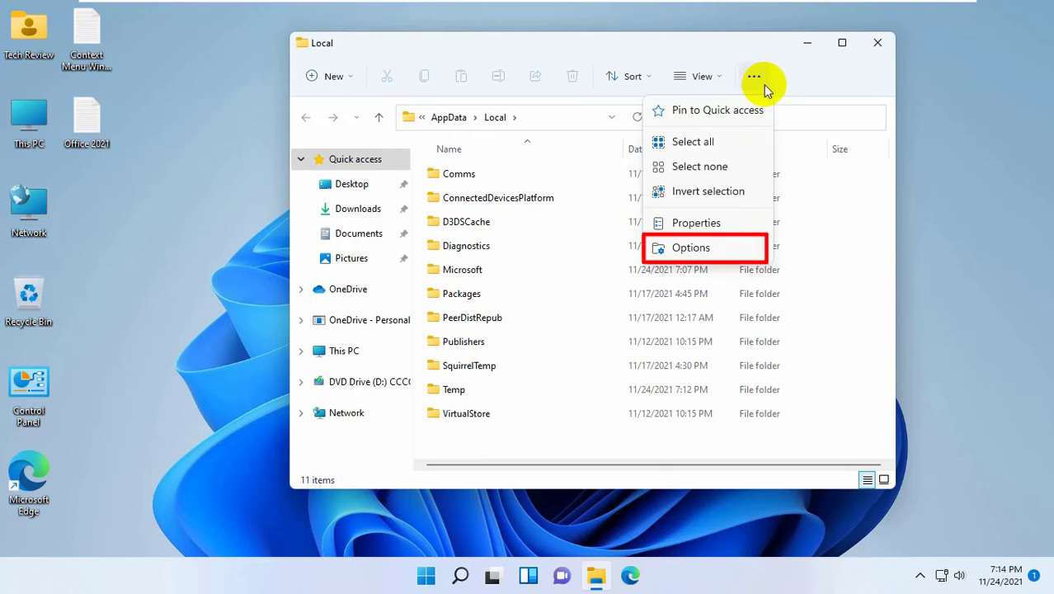
pyautogui.moveTo(704, 248)
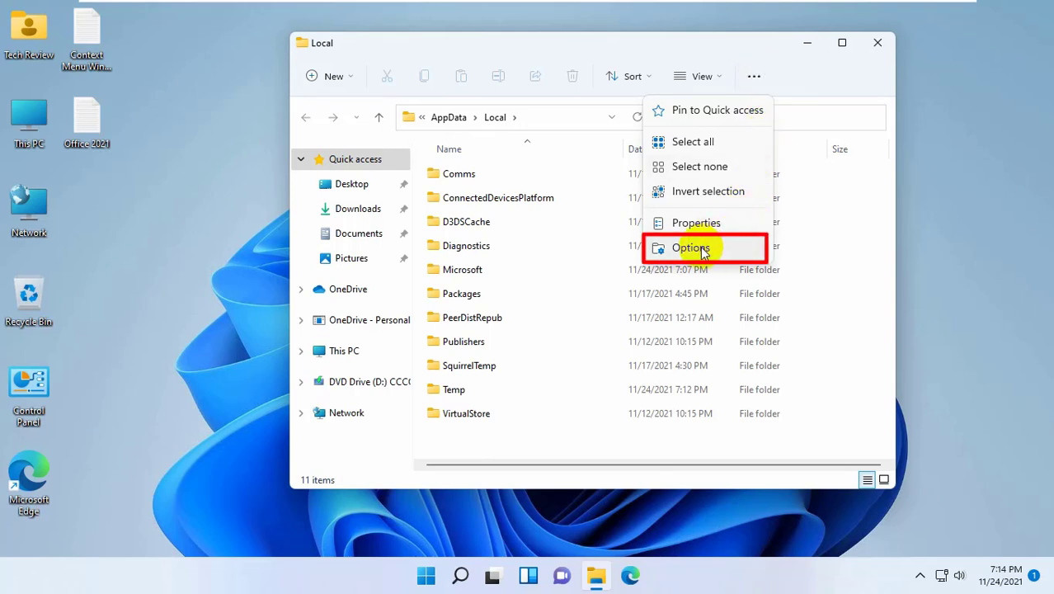
pyautogui.click(691, 247)
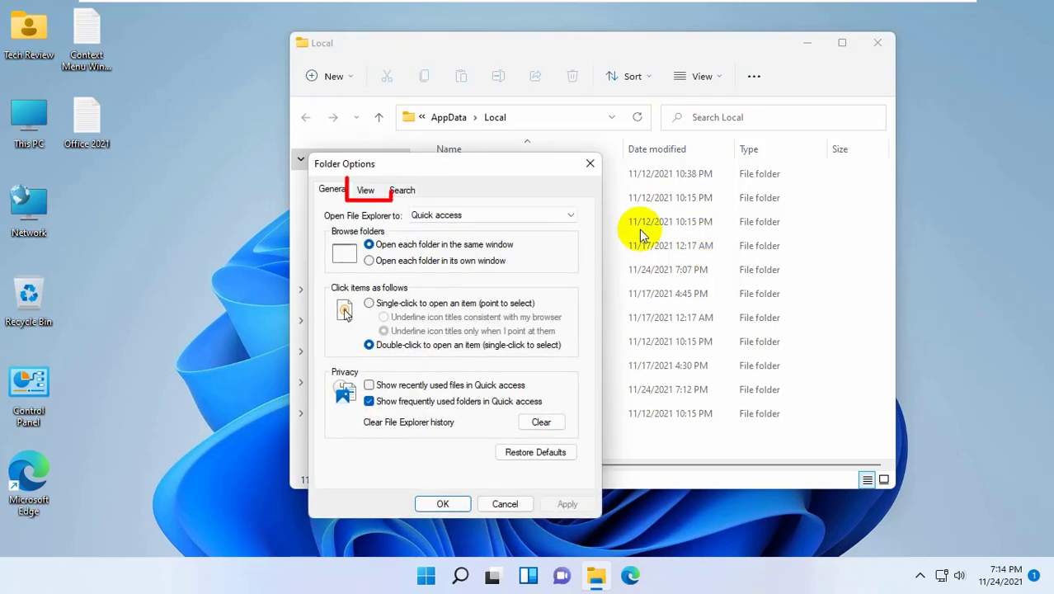
# Show hidden files, folders and drives, delete IconCache from AppData\Local, and close Explorer
pyautogui.click(364, 190)
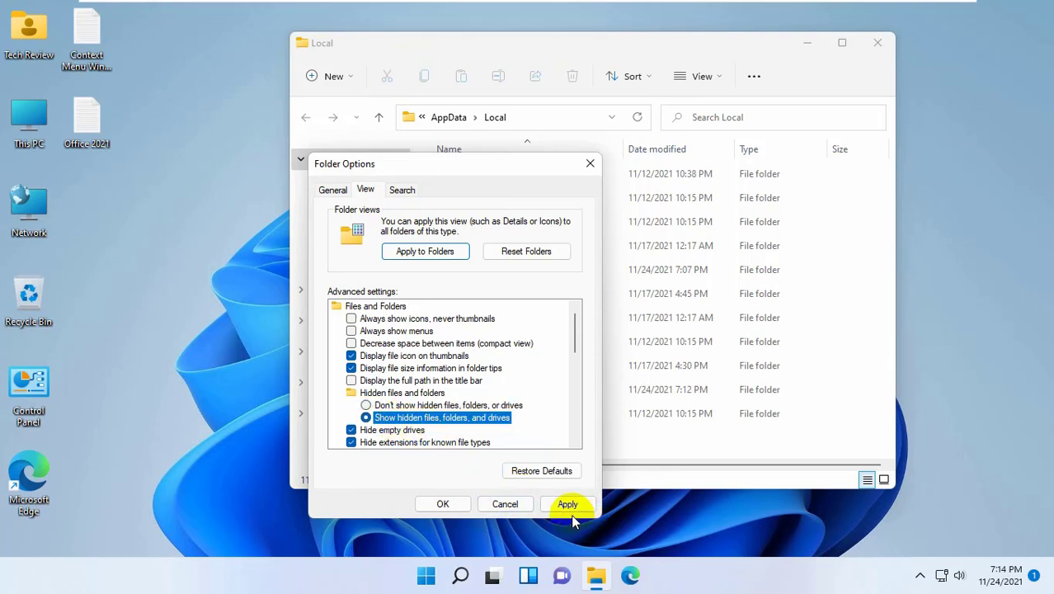
pyautogui.click(568, 504)
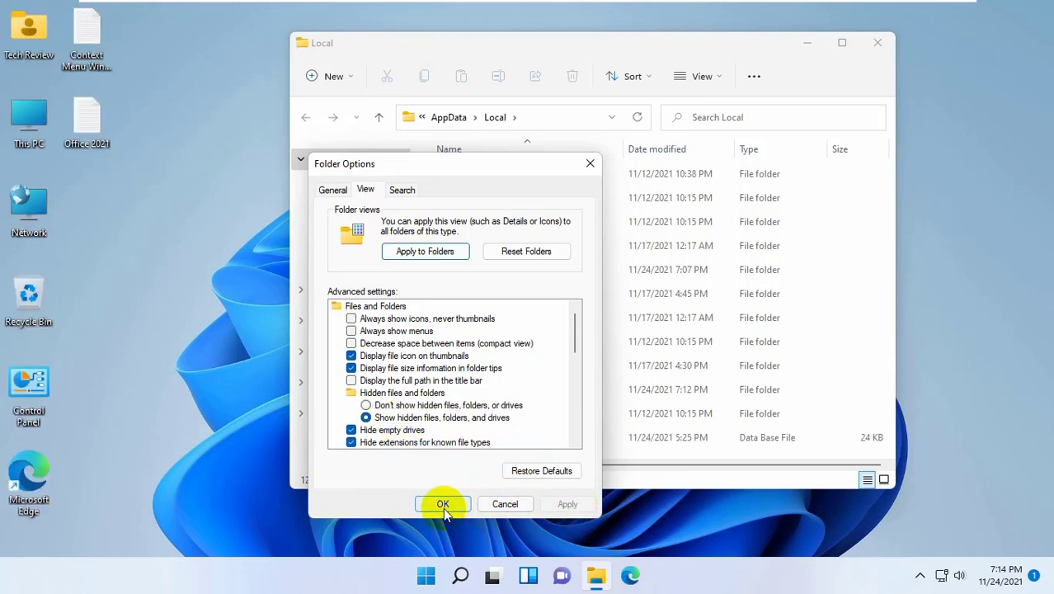
pyautogui.click(442, 504)
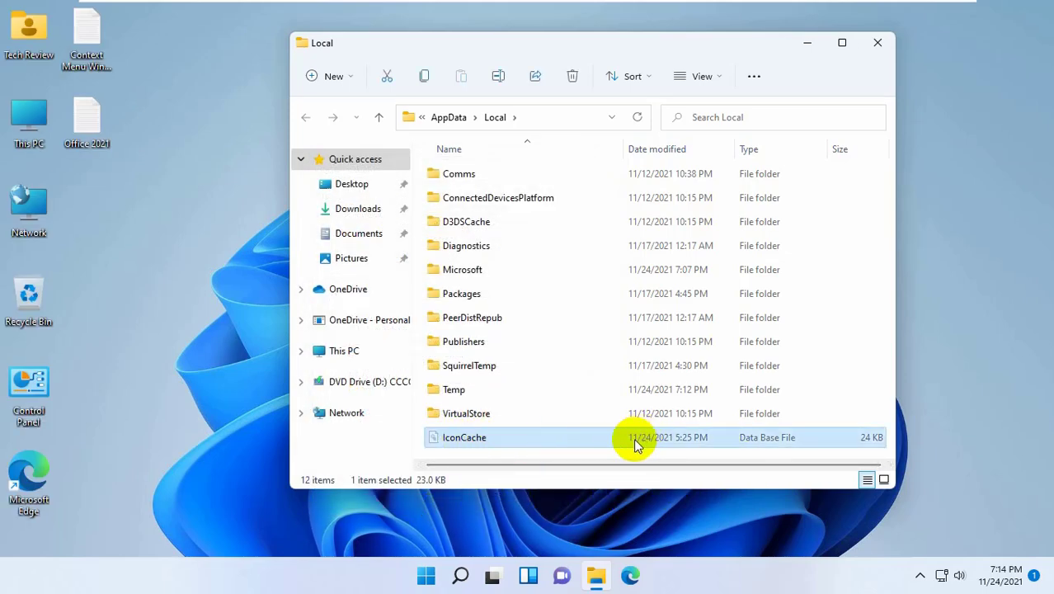
pyautogui.rightClick(464, 437)
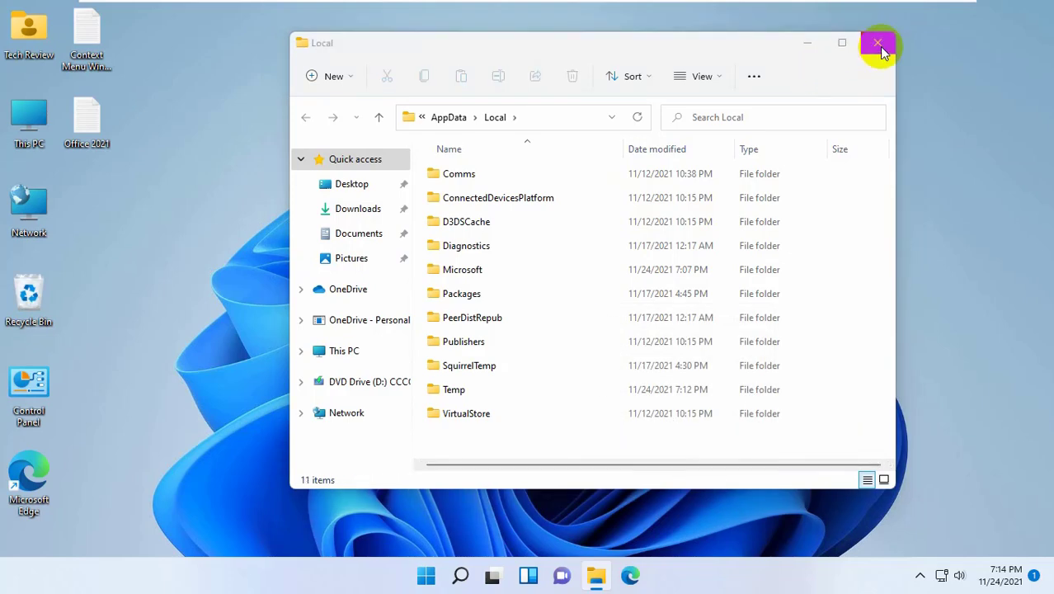
pyautogui.click(425, 576)
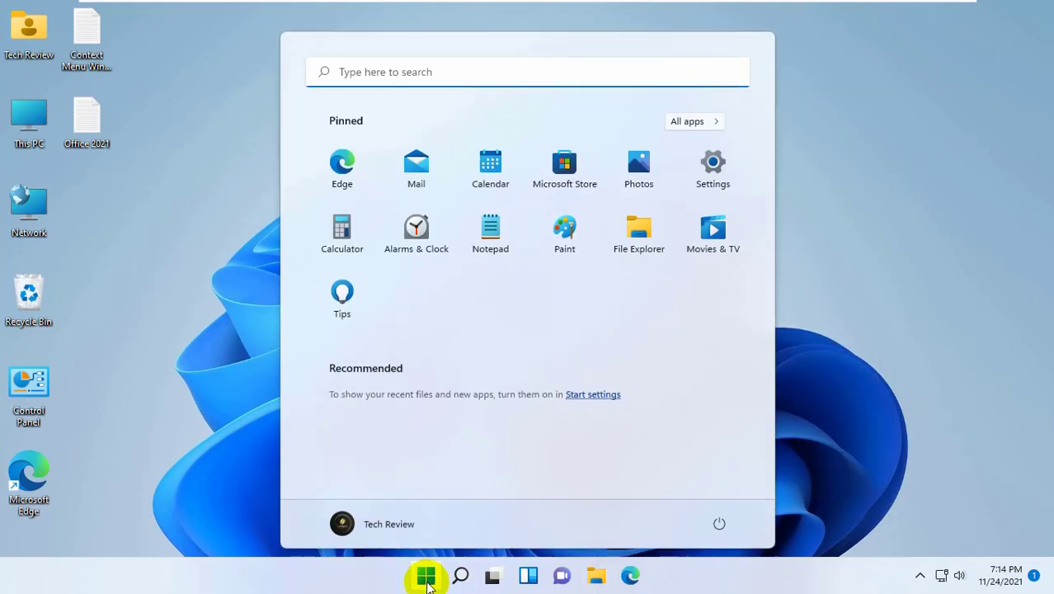
# Restart Windows from the Start menu's Power options
pyautogui.click(718, 523)
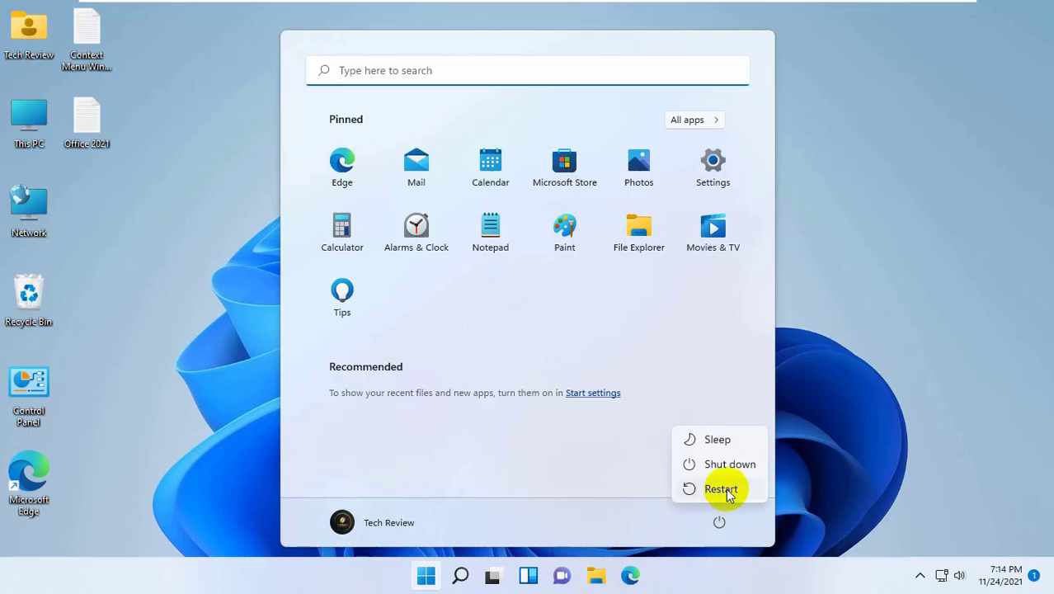
pyautogui.click(719, 488)
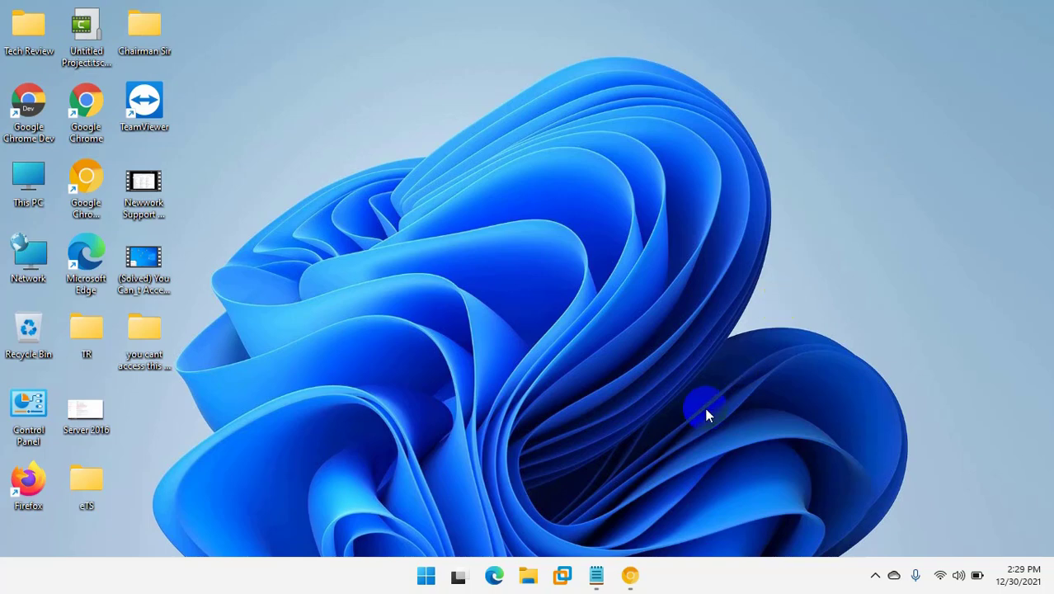
pyautogui.moveTo(426, 575)
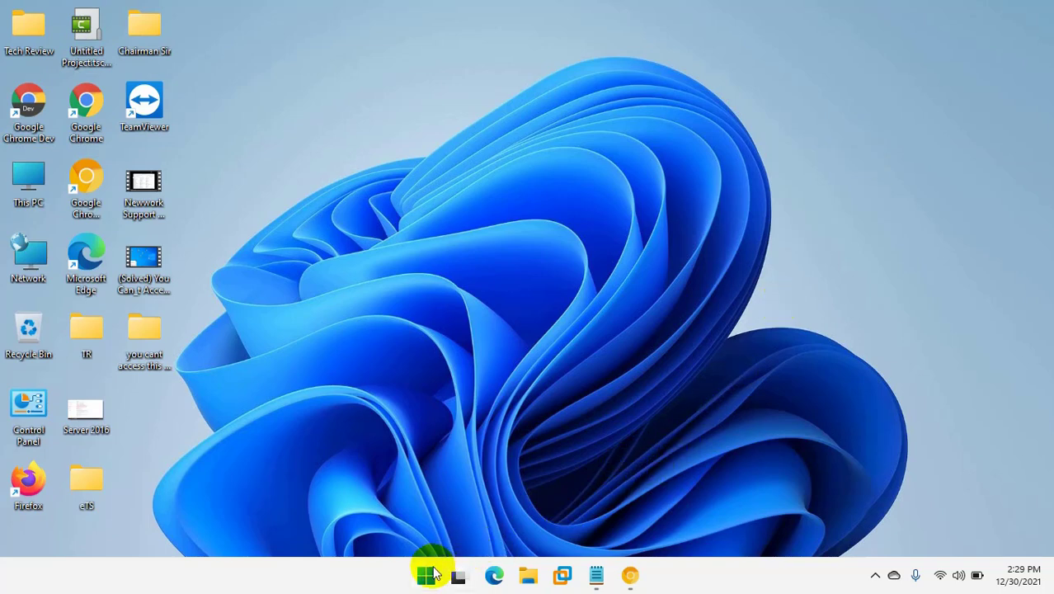
# Search Start for 'cmd' and launch Command Prompt as administrator
pyautogui.click(423, 575)
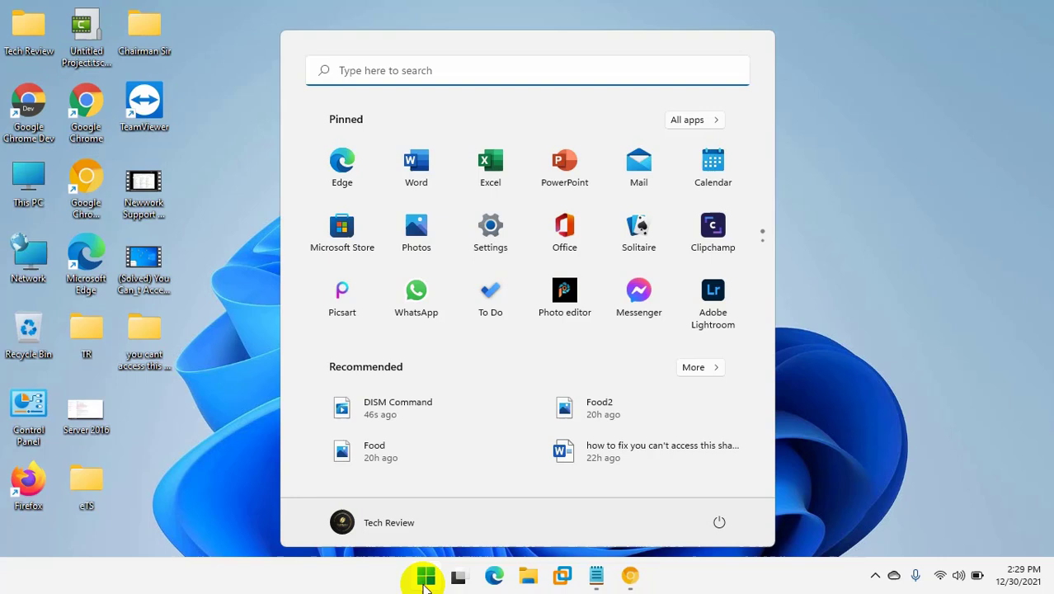
pyautogui.write('cmd')
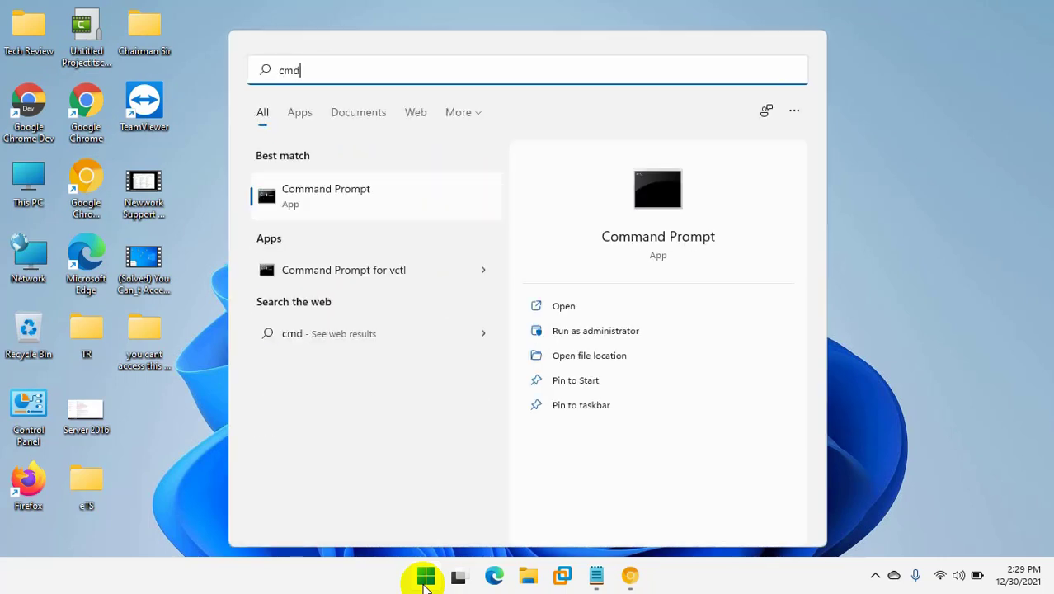
pyautogui.moveTo(418, 269)
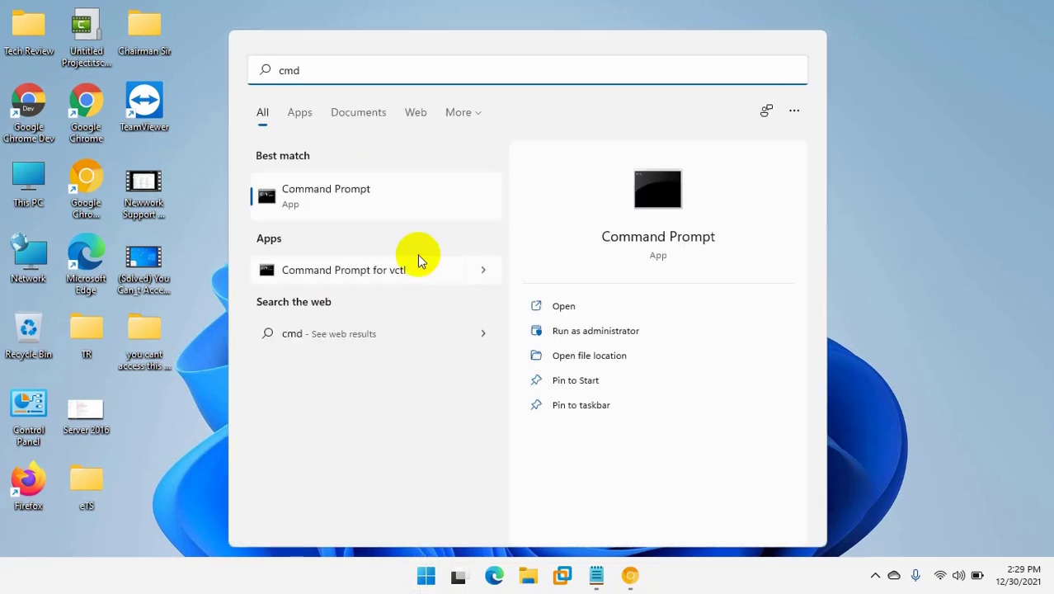
pyautogui.moveTo(386, 196)
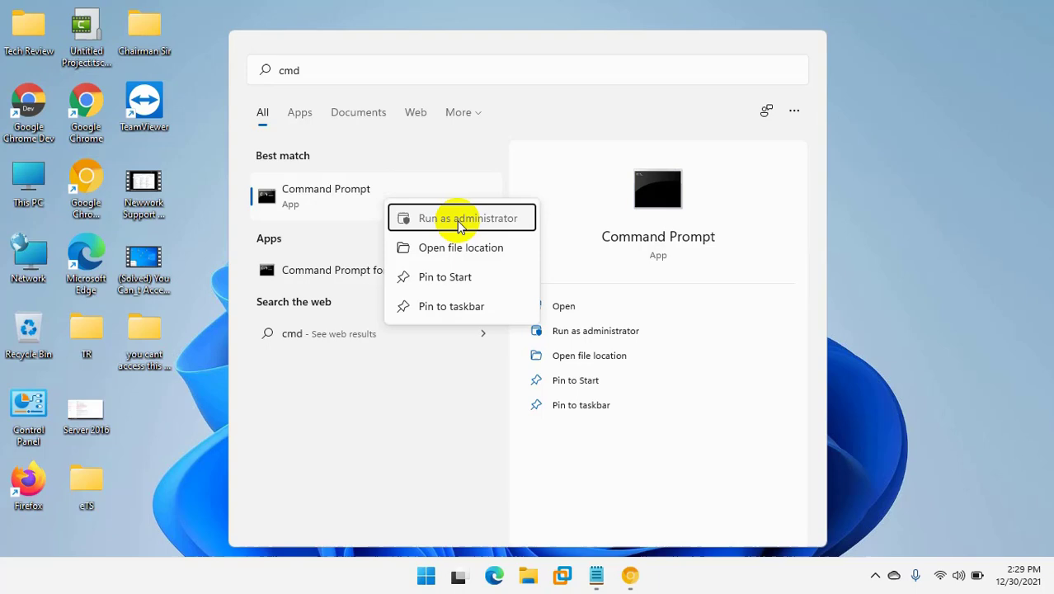
pyautogui.click(468, 217)
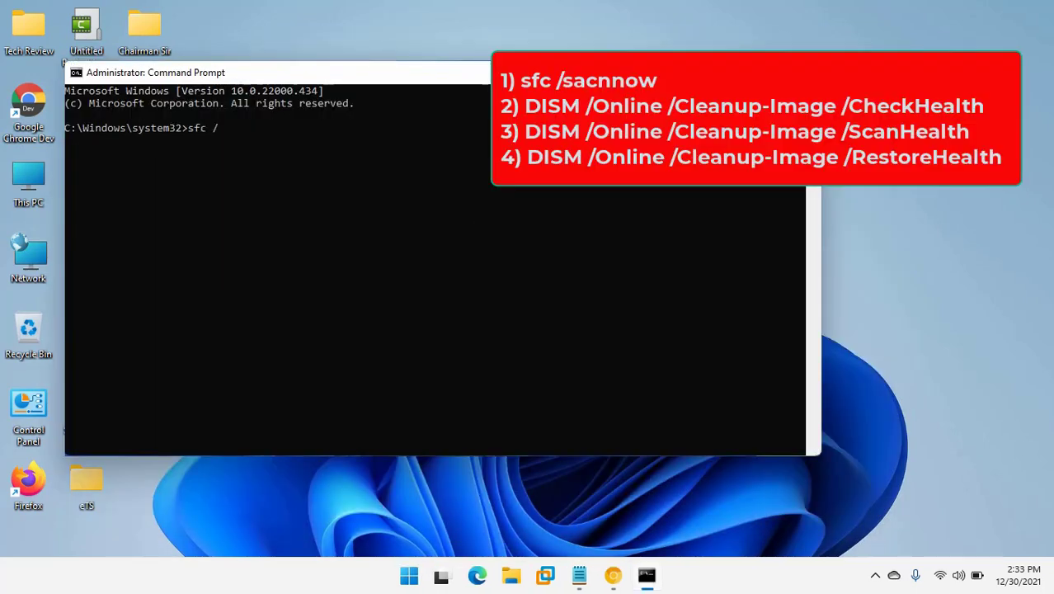
# Run sfc /scannow in the administrator Command Prompt
pyautogui.write('scanno')
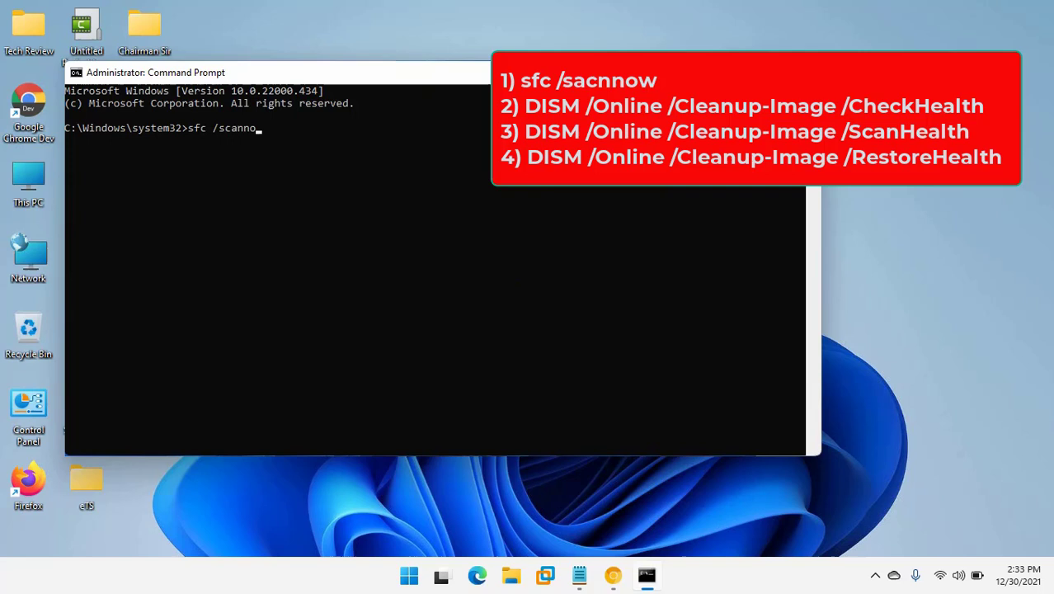
pyautogui.press('Return')
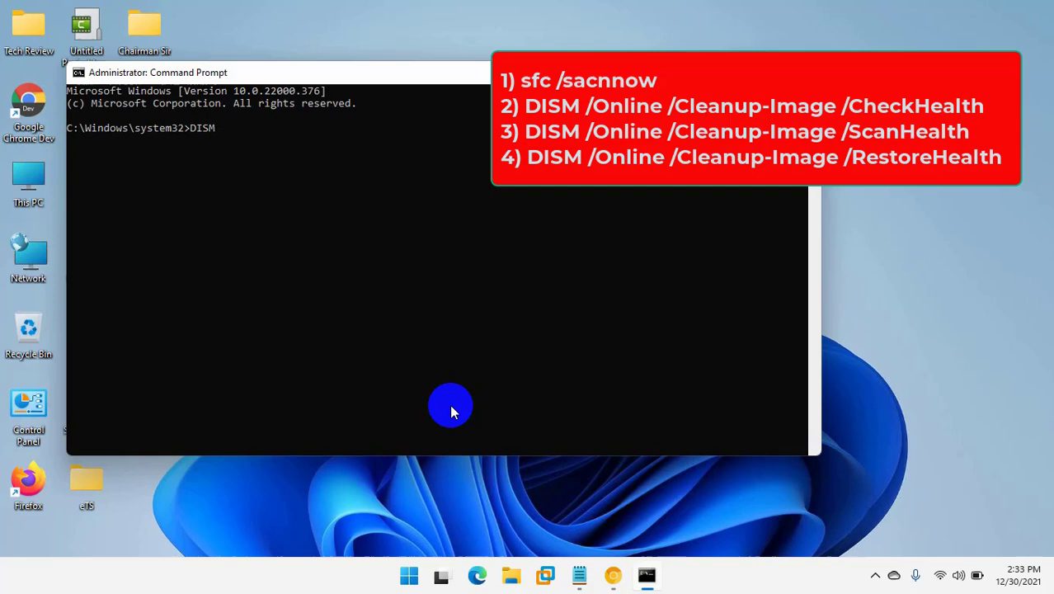
# Run DISM /Online /Cleanup-Image with /CheckHealth, /ScanHealth and /RestoreHealth
pyautogui.write('/Online /Cleanup-Image')
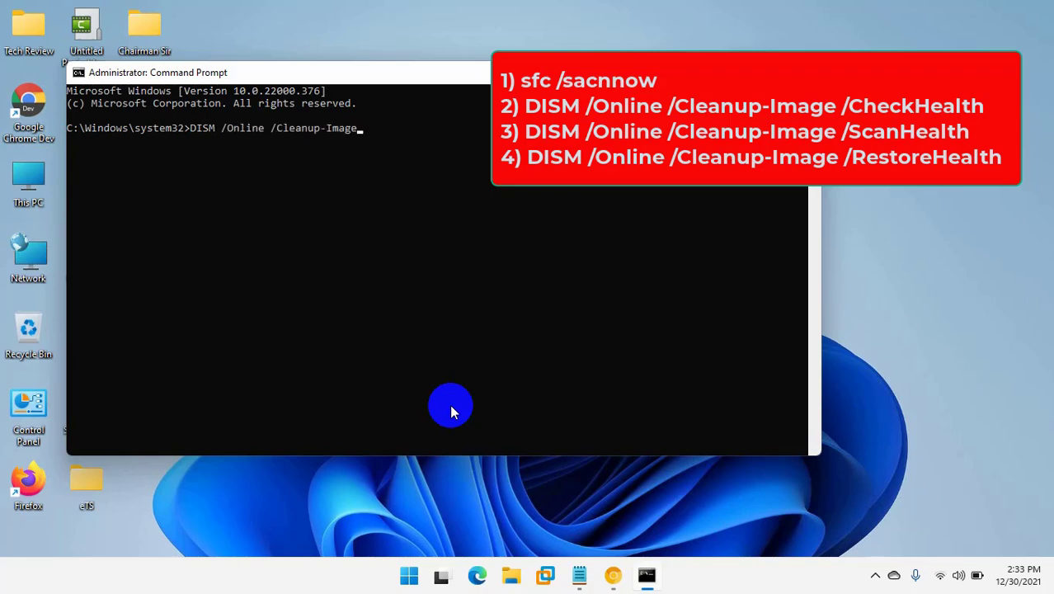
pyautogui.write('/CheckHealth')
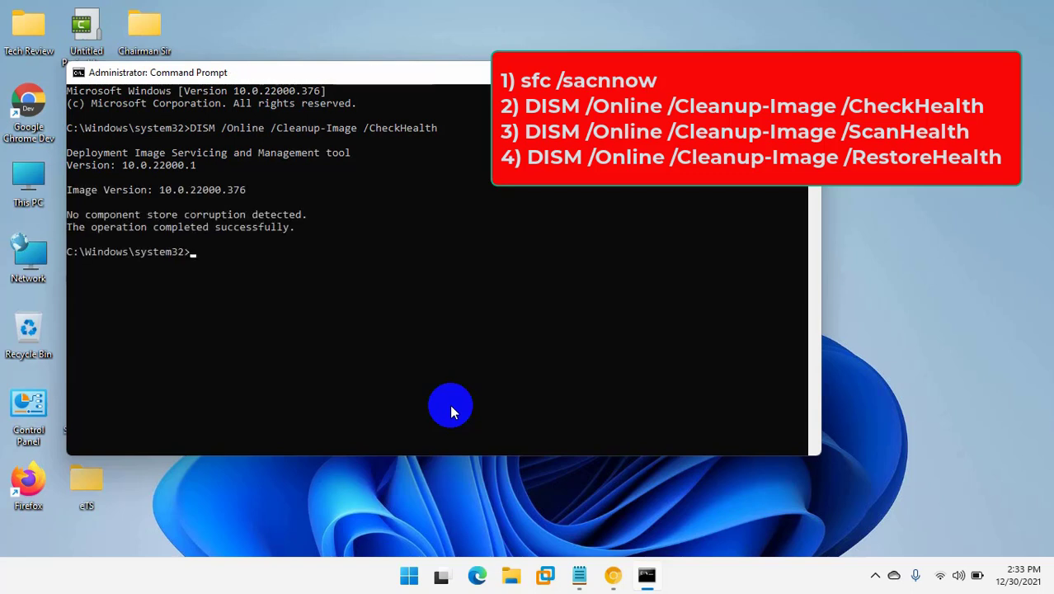
pyautogui.write('D')
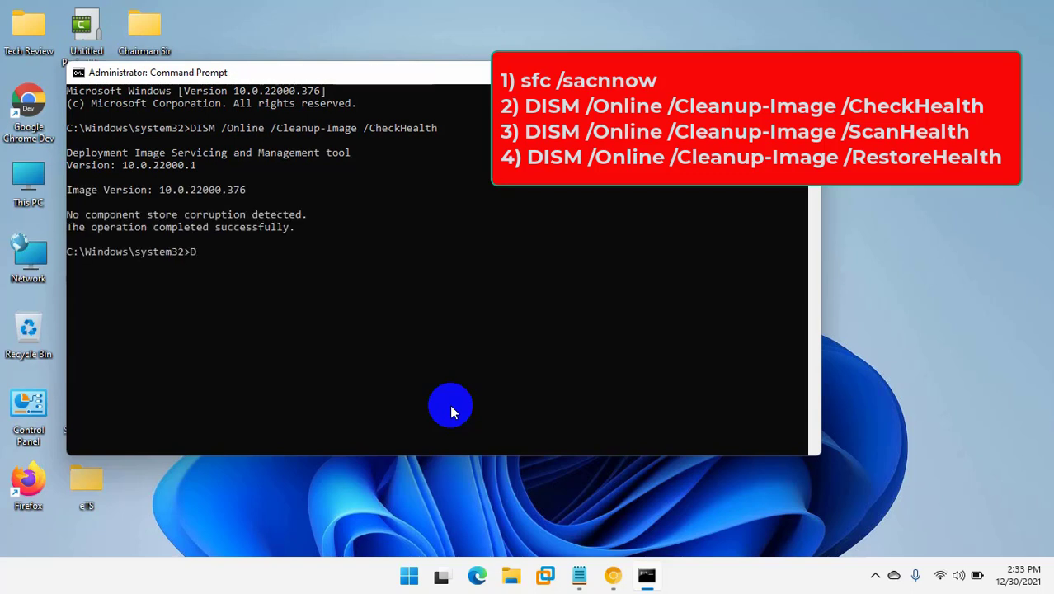
pyautogui.write('ISM /Online /Cleanup')
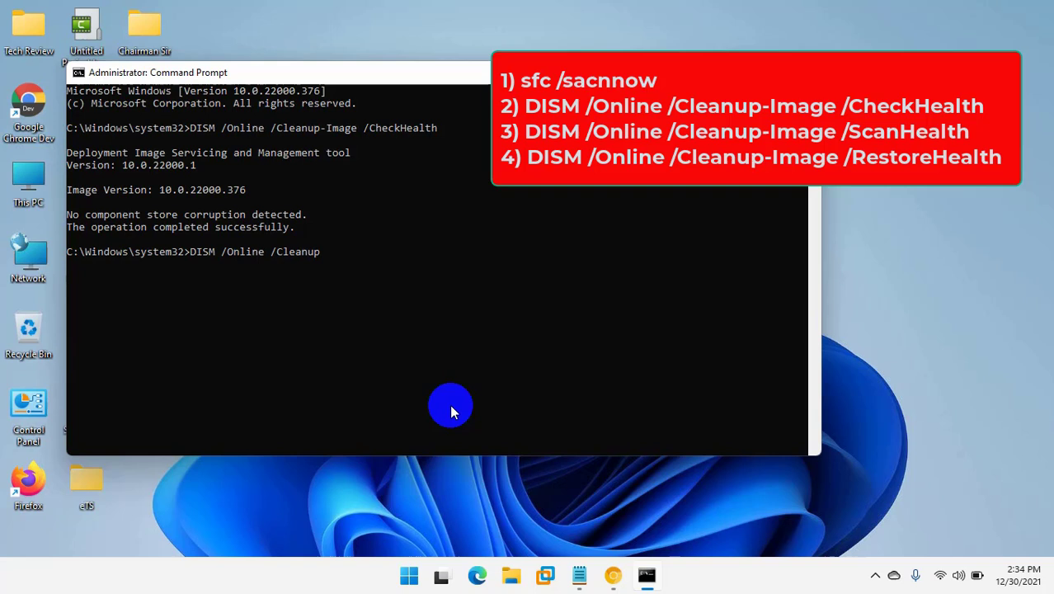
pyautogui.write('-Image /ScanHealth')
pyautogui.write('DISM /Online /Cleanup-Image /RestoreHealth')
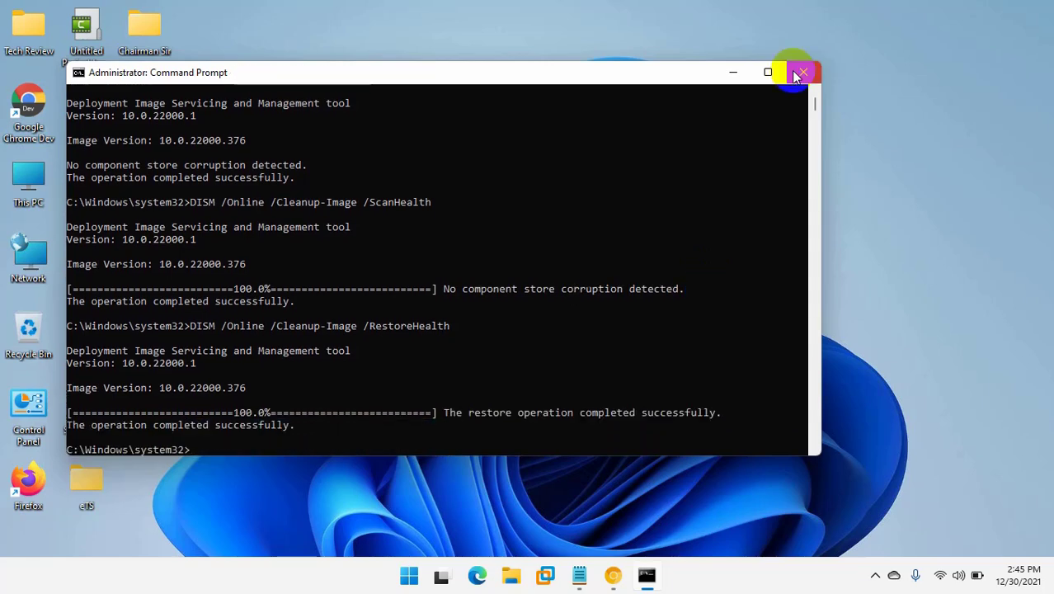
# Close the Command Prompt window and choose Refresh from the desktop context menu
pyautogui.click(801, 72)
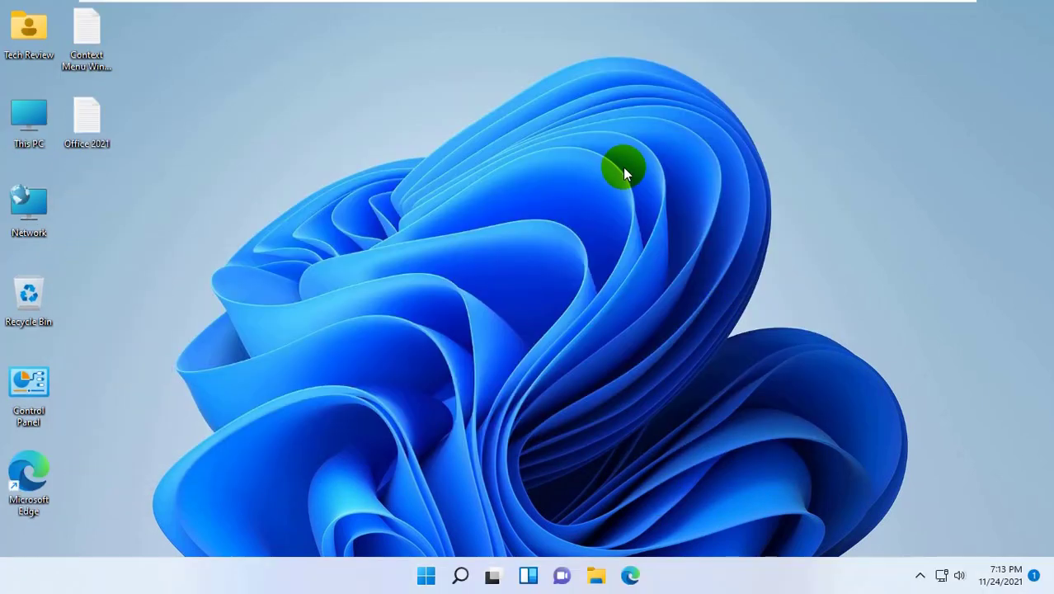
pyautogui.rightClick(623, 169)
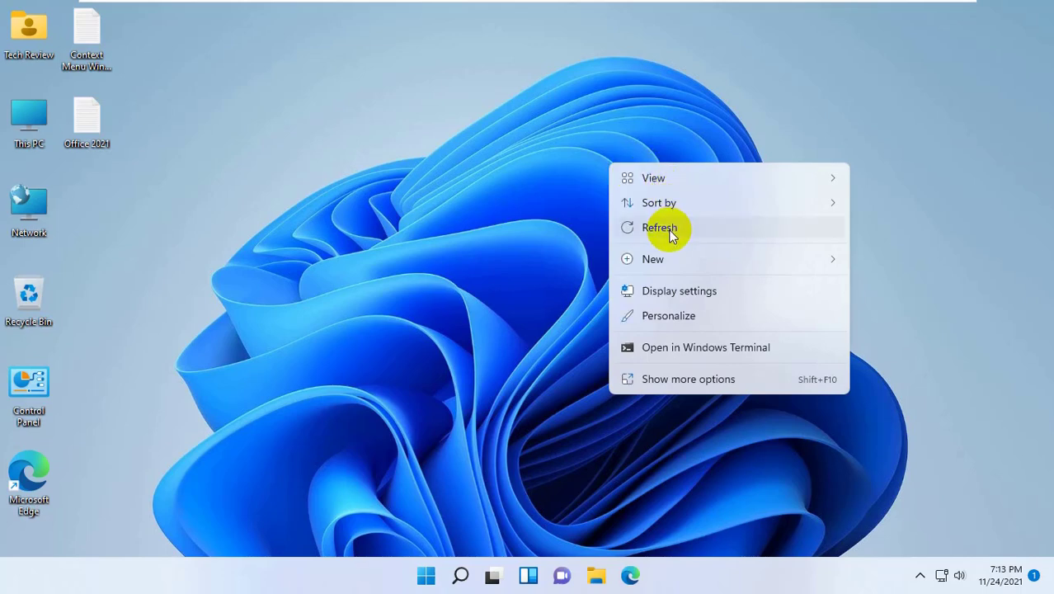
pyautogui.click(659, 227)
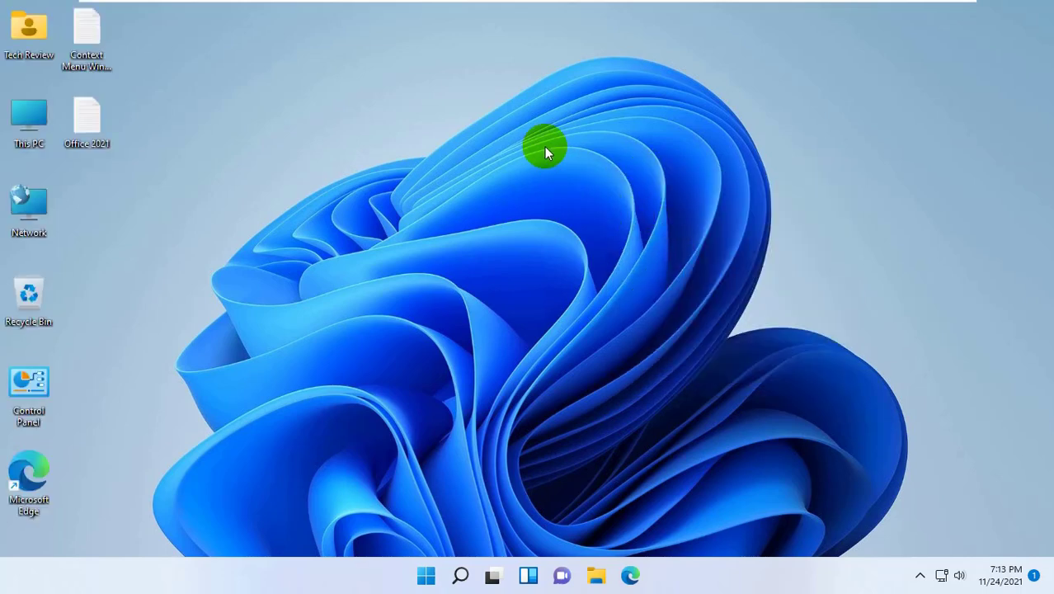